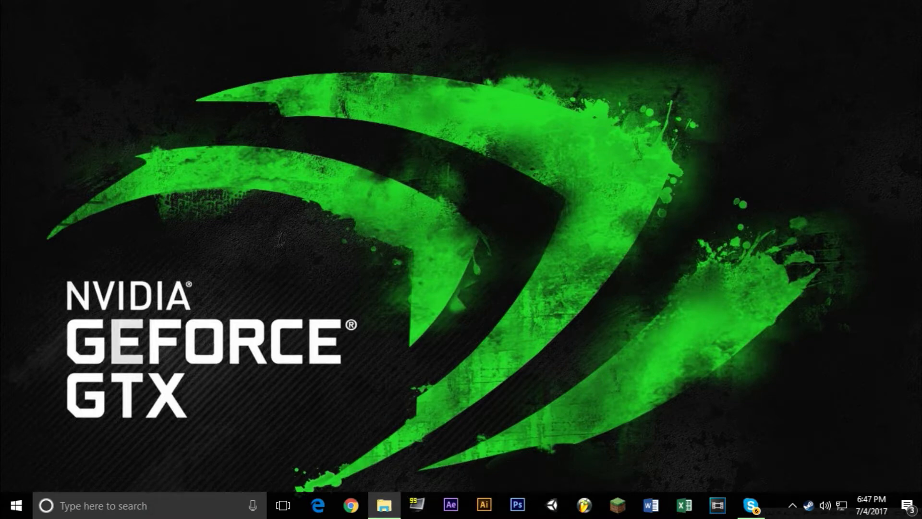
Browse to D:\ElDewrito_0.5.1.1_Release in File Explorer and select the DewritoUpdater application
click(384, 505)
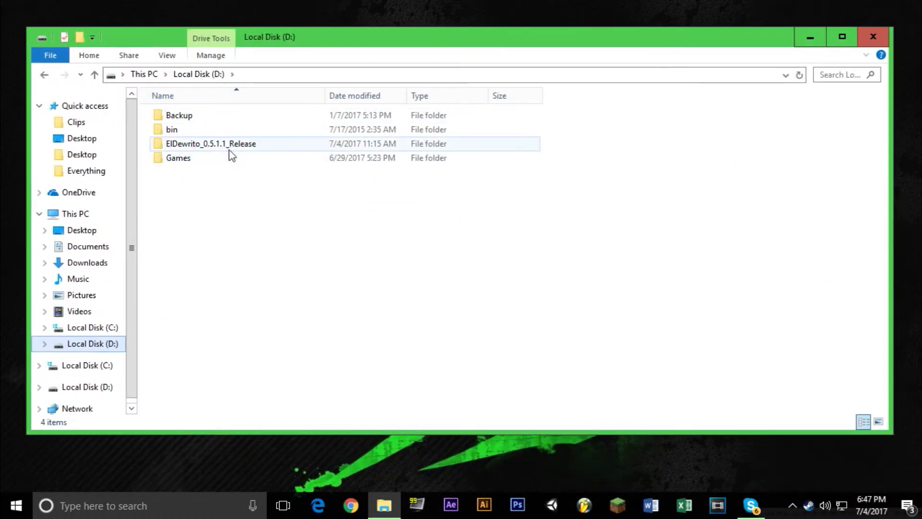
double_click(209, 143)
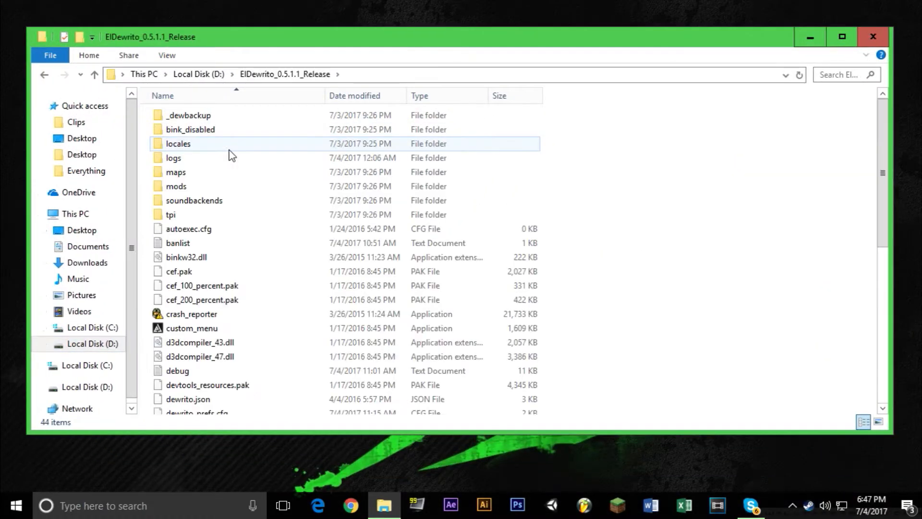
scroll(down, 3)
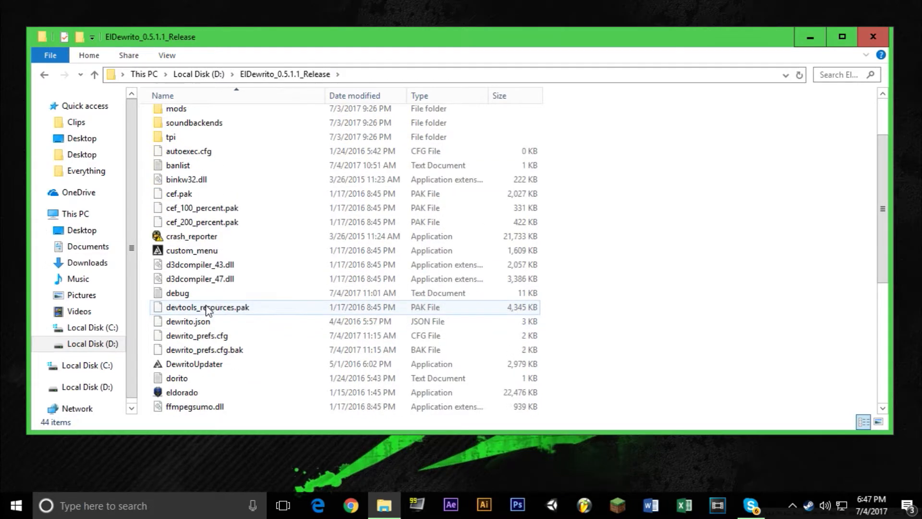
scroll(down, 3)
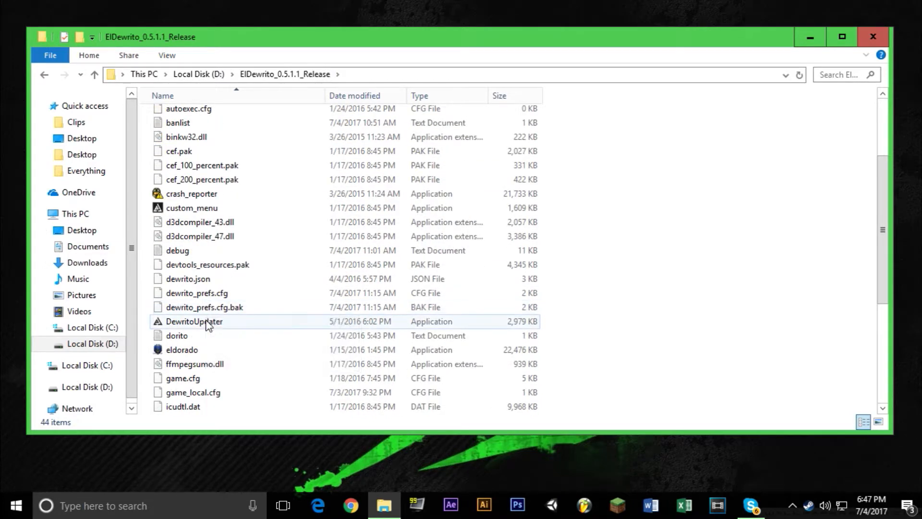
click(194, 321)
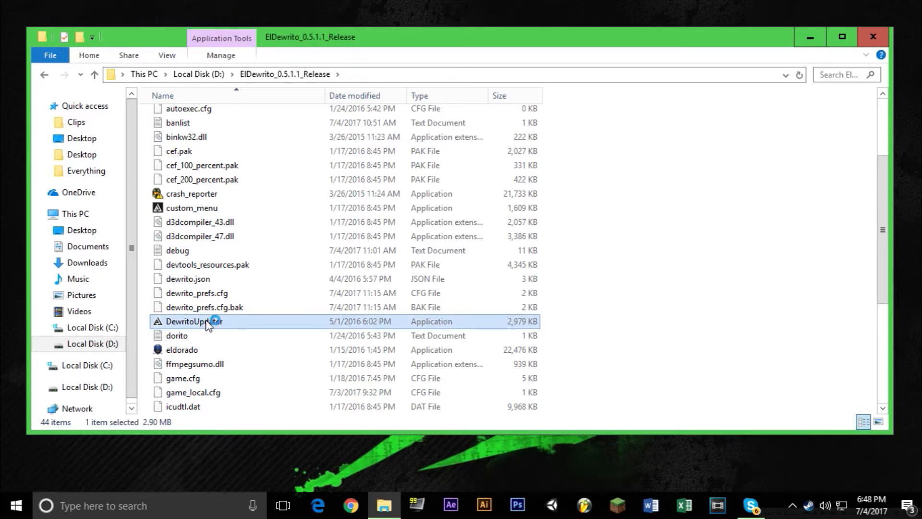
Launch DewritoUpdater and keep DMG DMR as the weapon in Player Customization
double_click(194, 321)
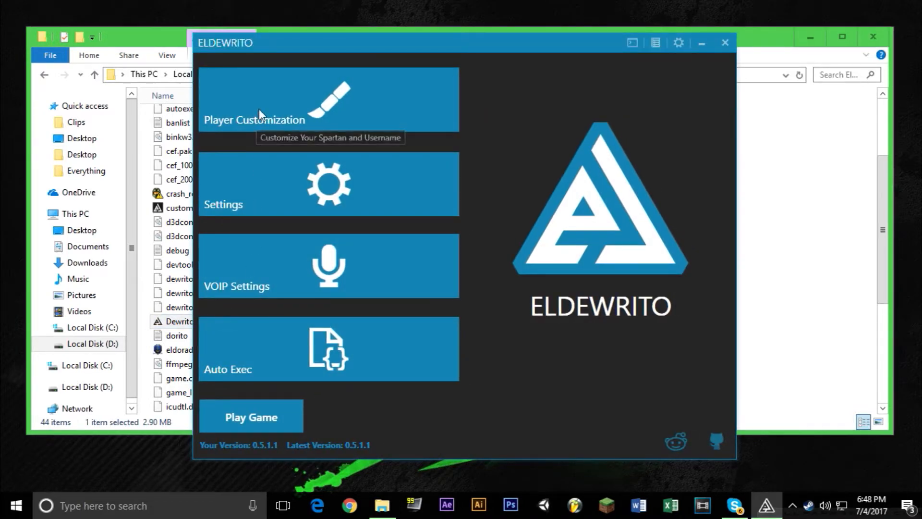
mouse_move(260, 280)
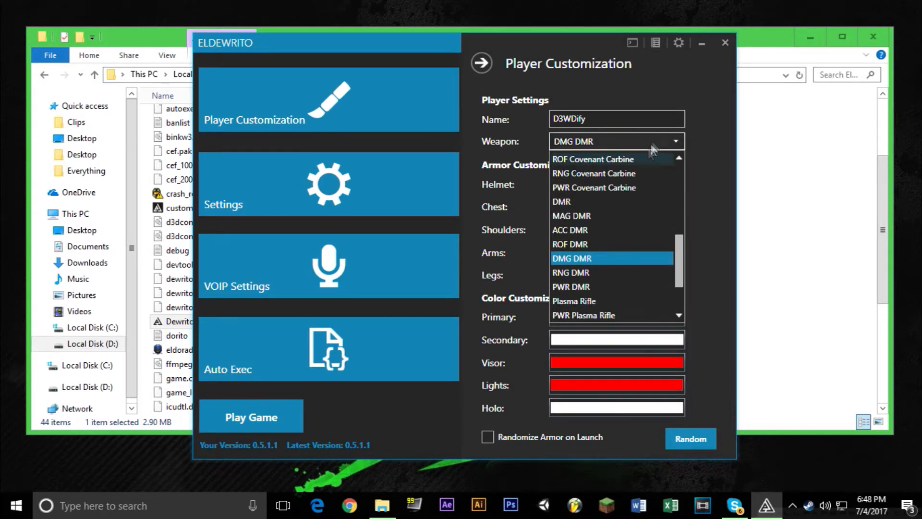
click(571, 259)
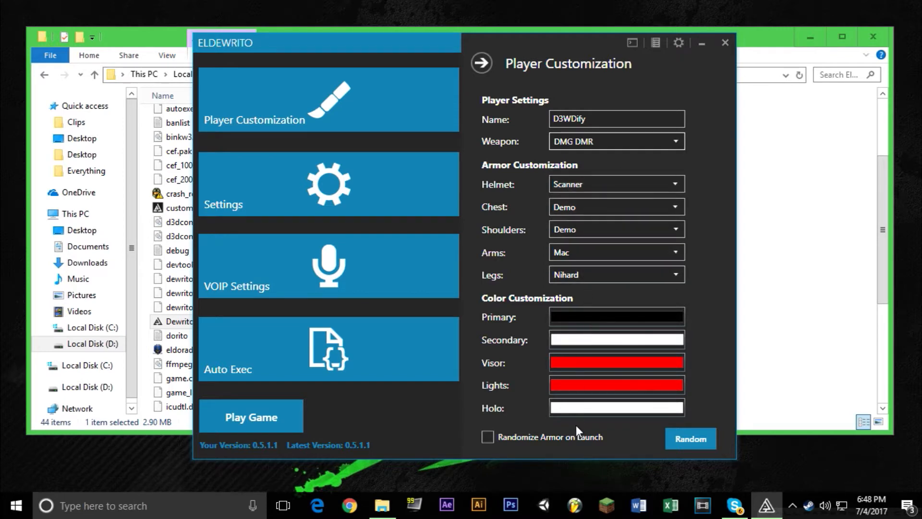
mouse_move(544, 428)
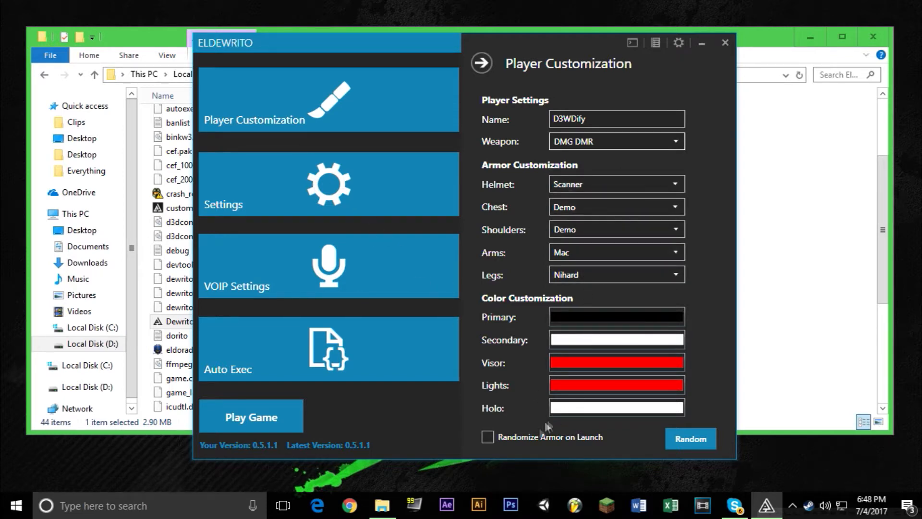
Review the Settings page (field of view 90, Halo Online Server host name), then the VOIP Settings page
click(328, 184)
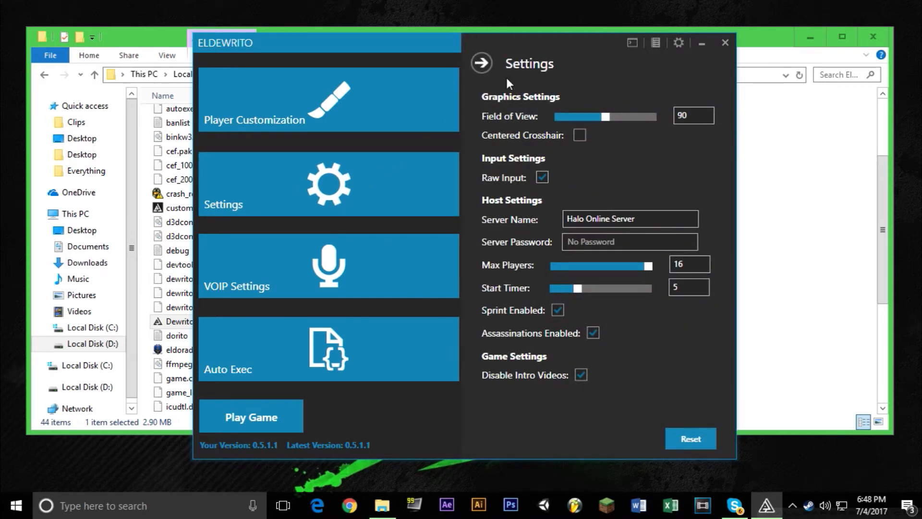
mouse_move(689, 143)
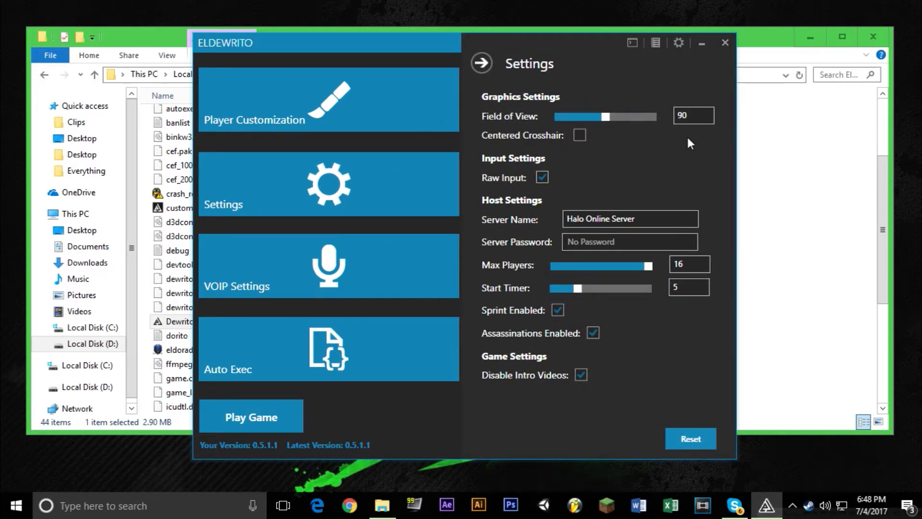
mouse_move(557, 176)
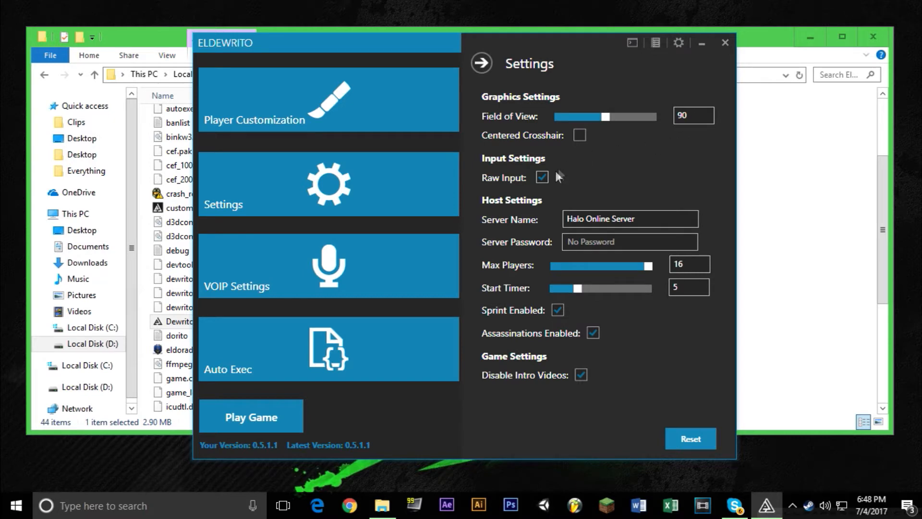
mouse_move(362, 239)
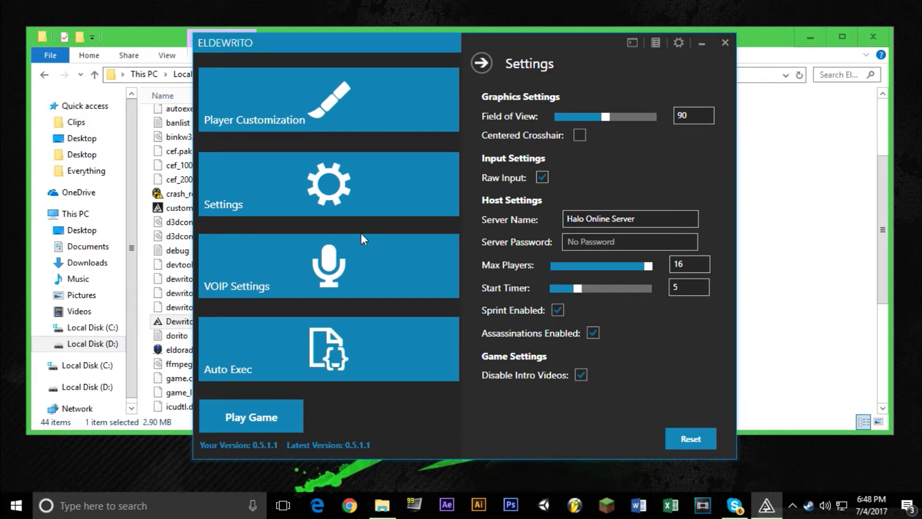
mouse_move(435, 267)
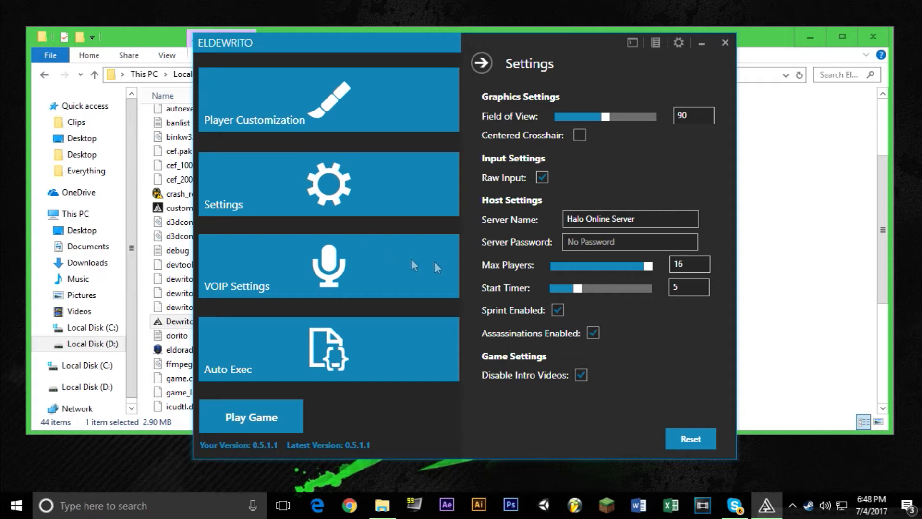
mouse_move(524, 219)
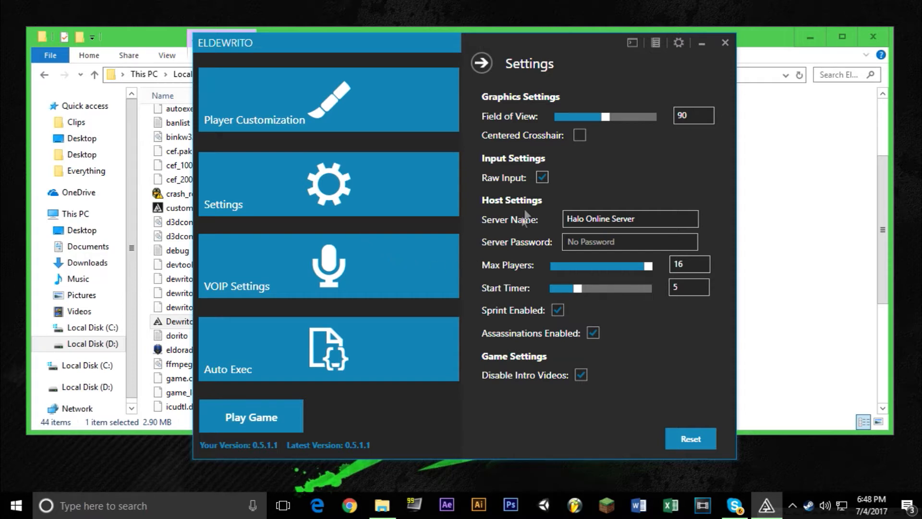
mouse_move(575, 143)
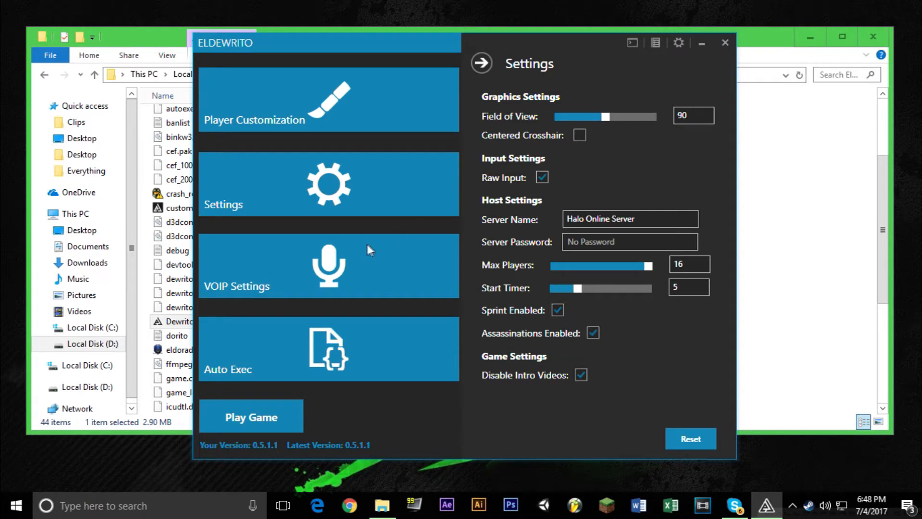
click(328, 264)
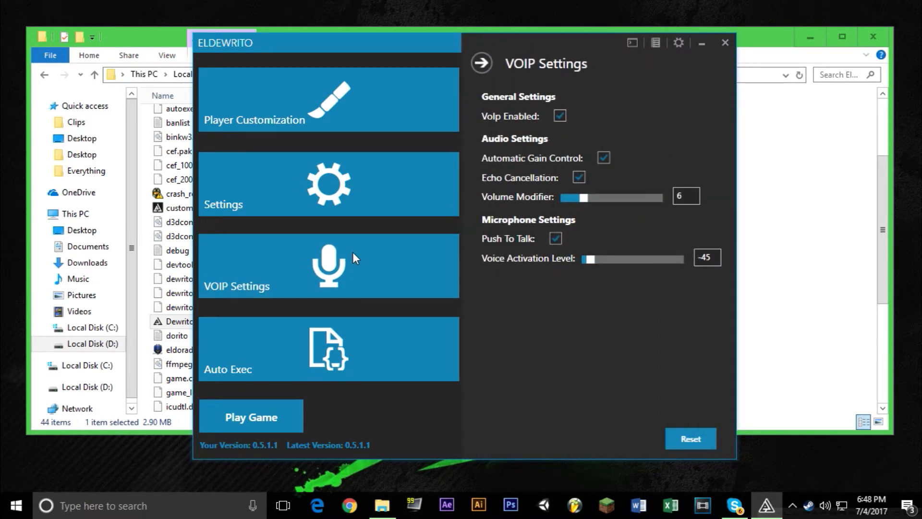
mouse_move(364, 350)
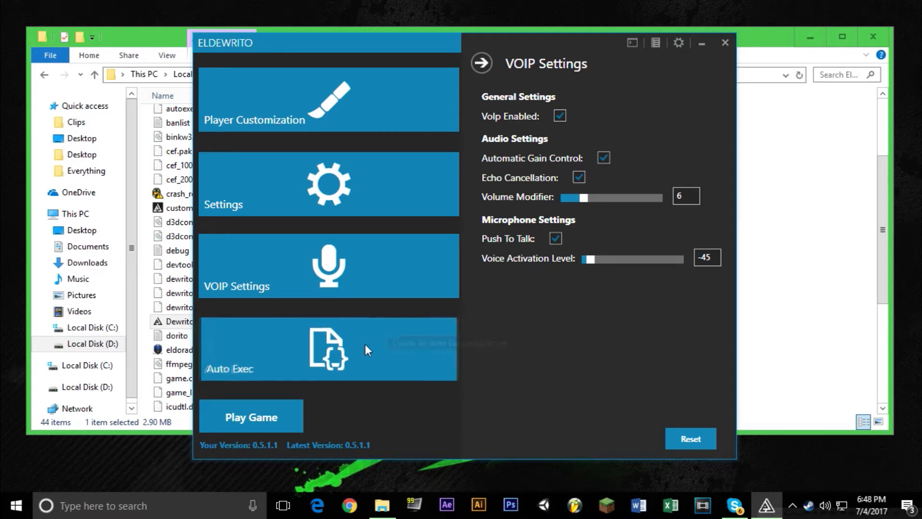
Review the Auto Exec page and launch the game to the ElDewrito 0.5.1.1 main menu
click(327, 349)
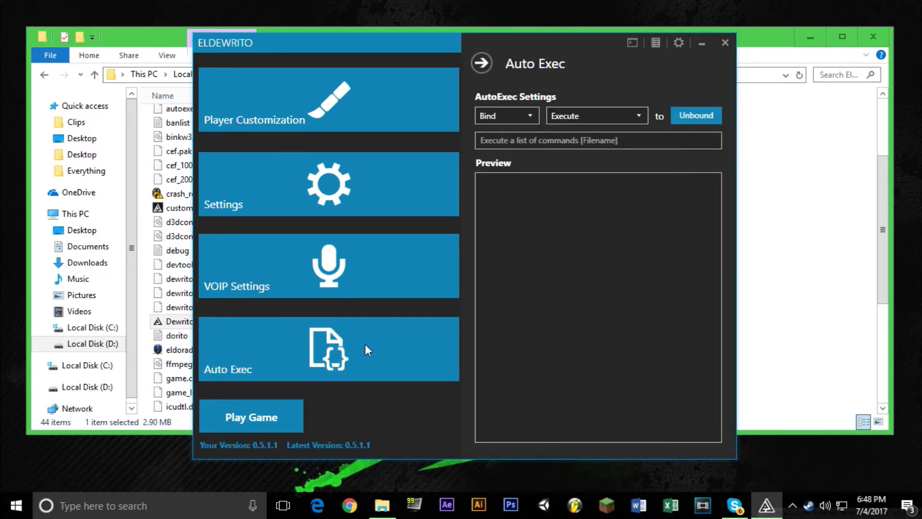
mouse_move(271, 428)
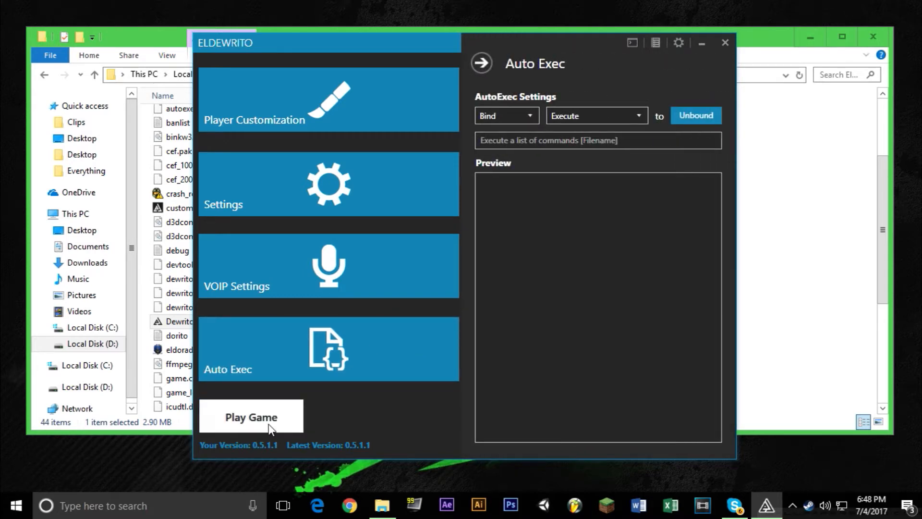
click(252, 416)
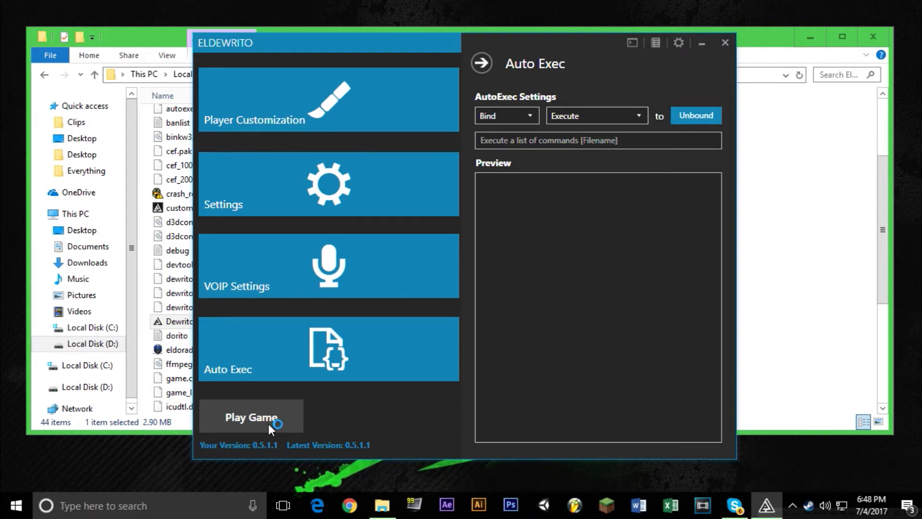
click(250, 416)
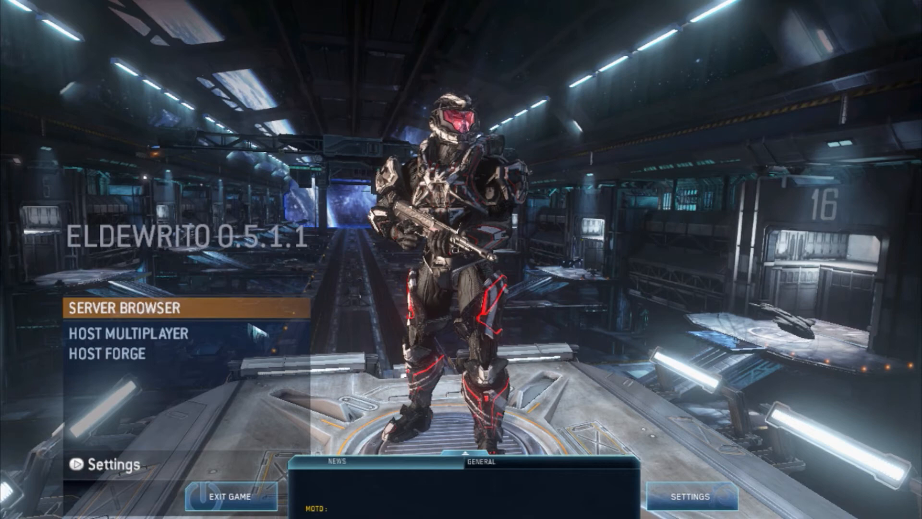
List the 29 online servers sorted by lowest ping, then close back to the main menu
click(125, 306)
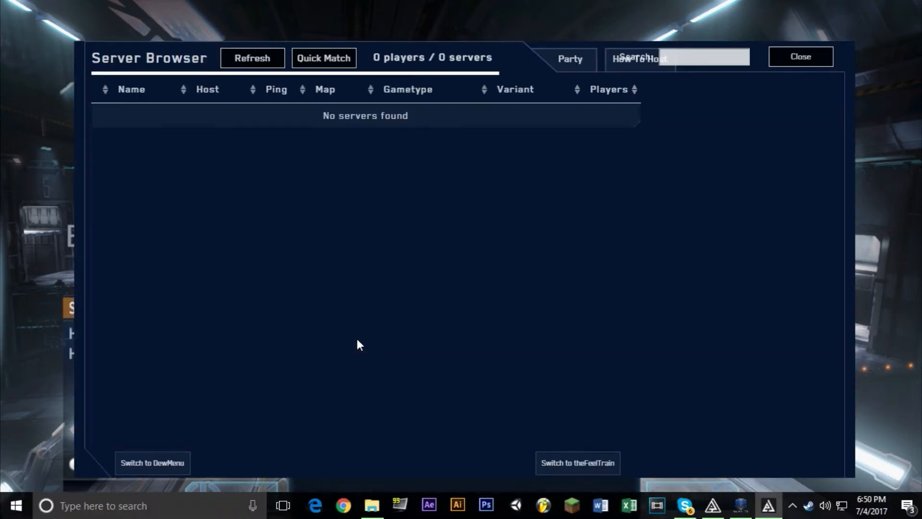
click(251, 58)
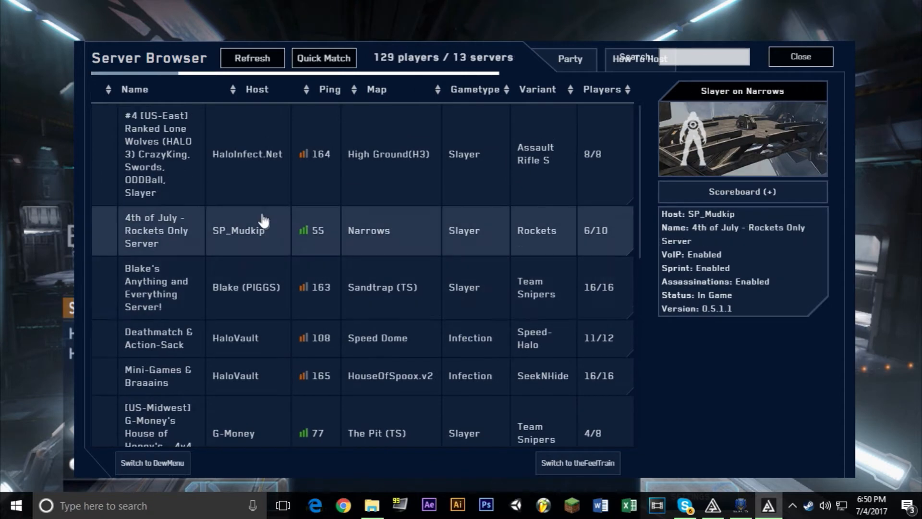
click(252, 57)
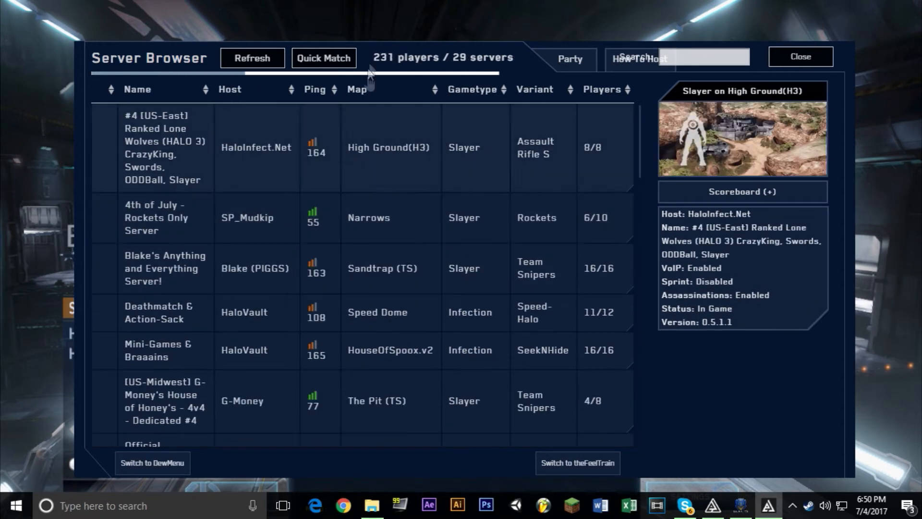
click(317, 89)
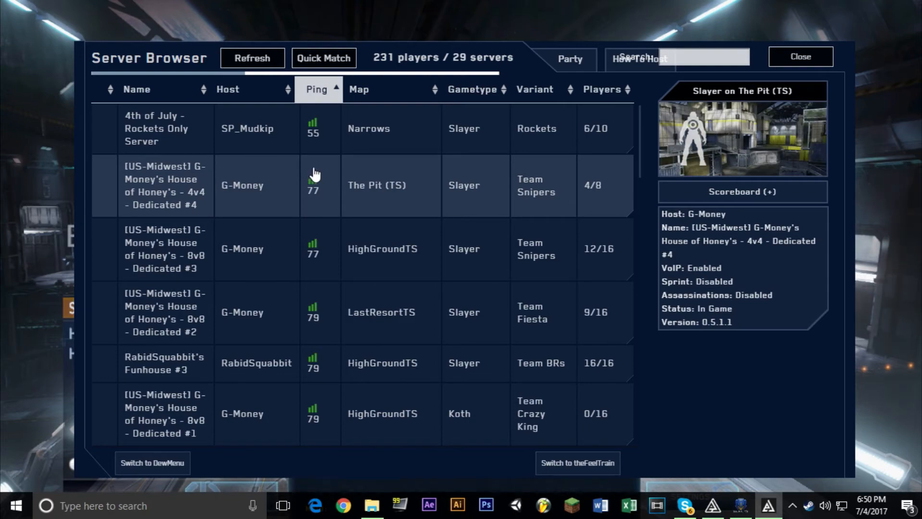
click(800, 56)
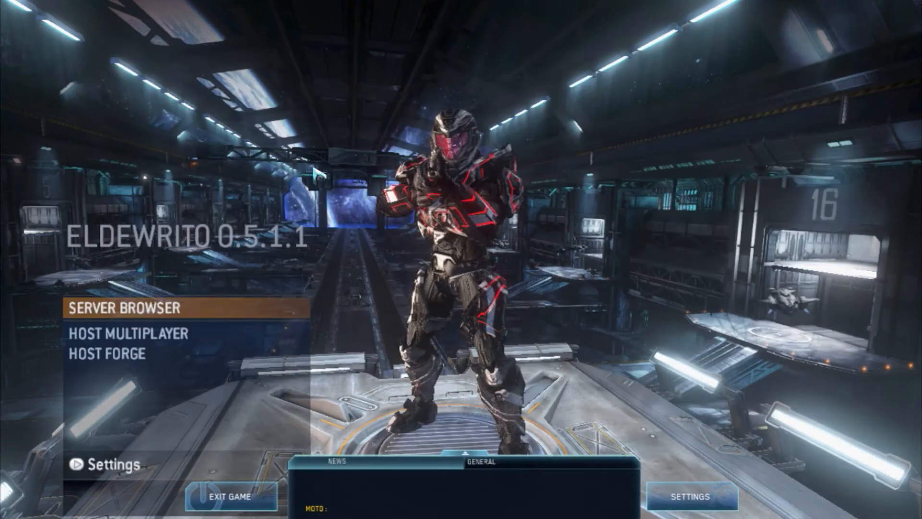